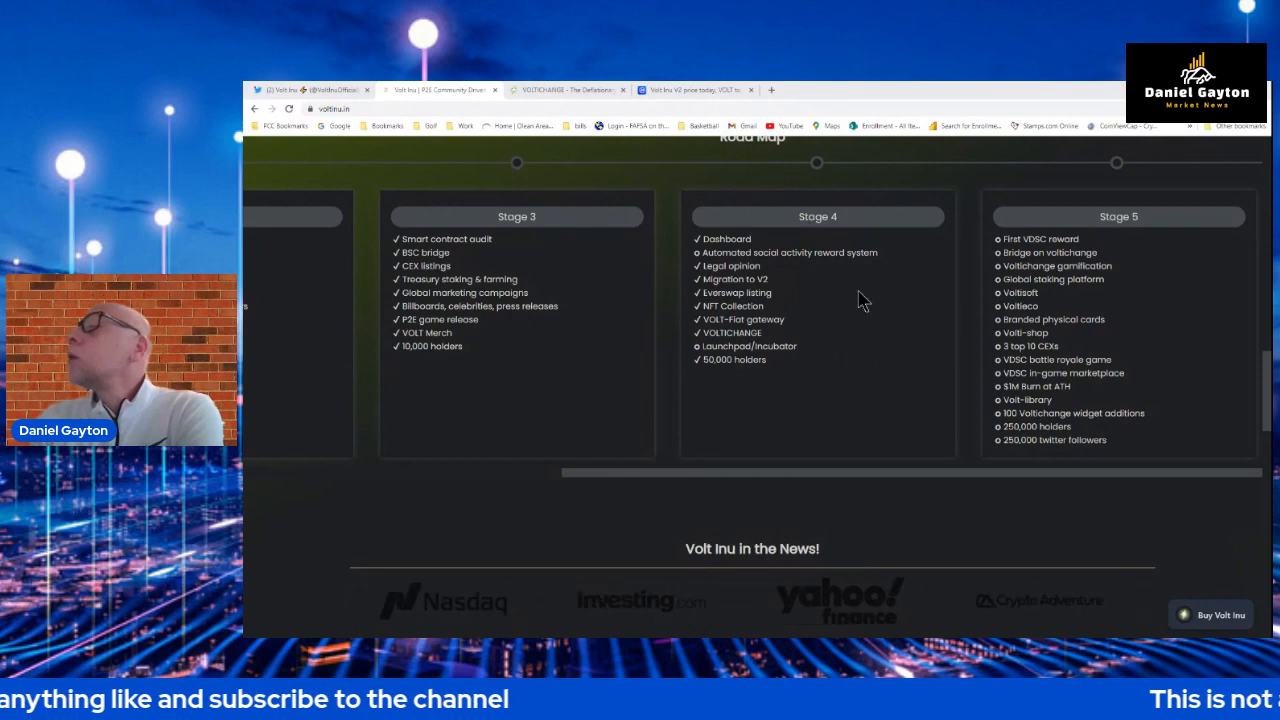
pyautogui.moveTo(940, 264)
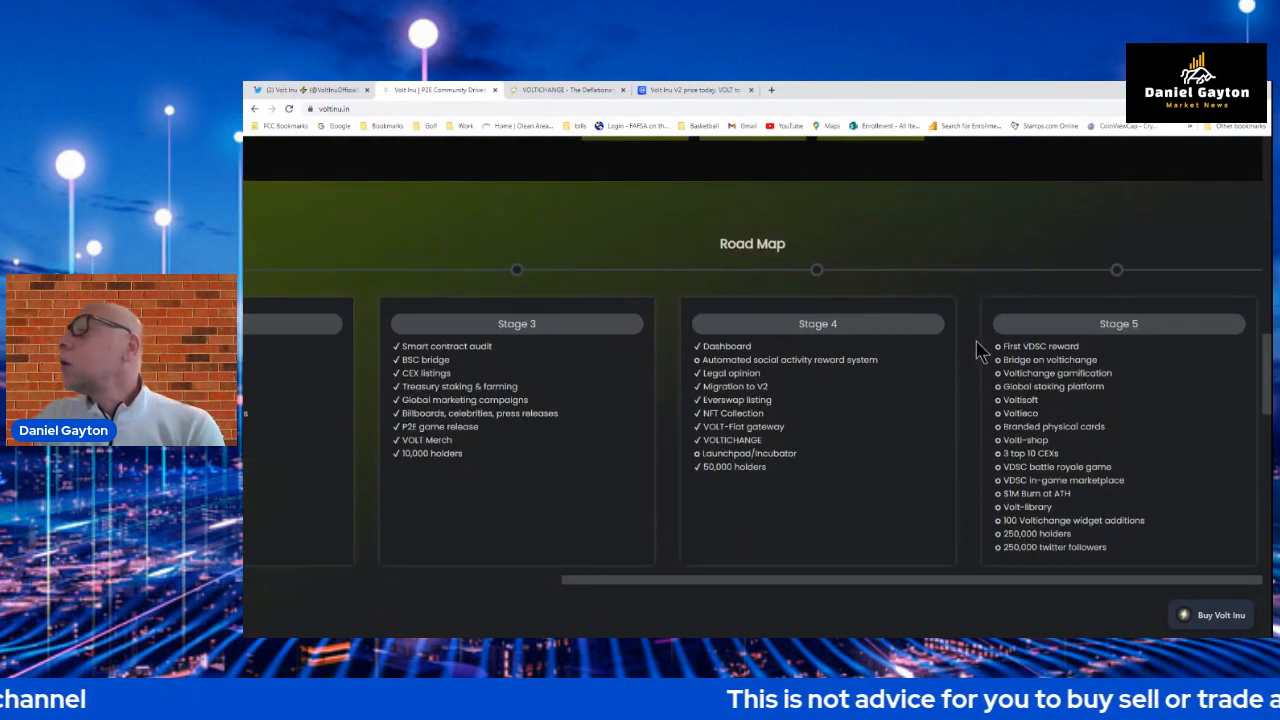
# Scroll the Volt Inu page to the Whitepaper, ETH and BSC audit report buttons above the Road Map.
pyautogui.scroll(-3)
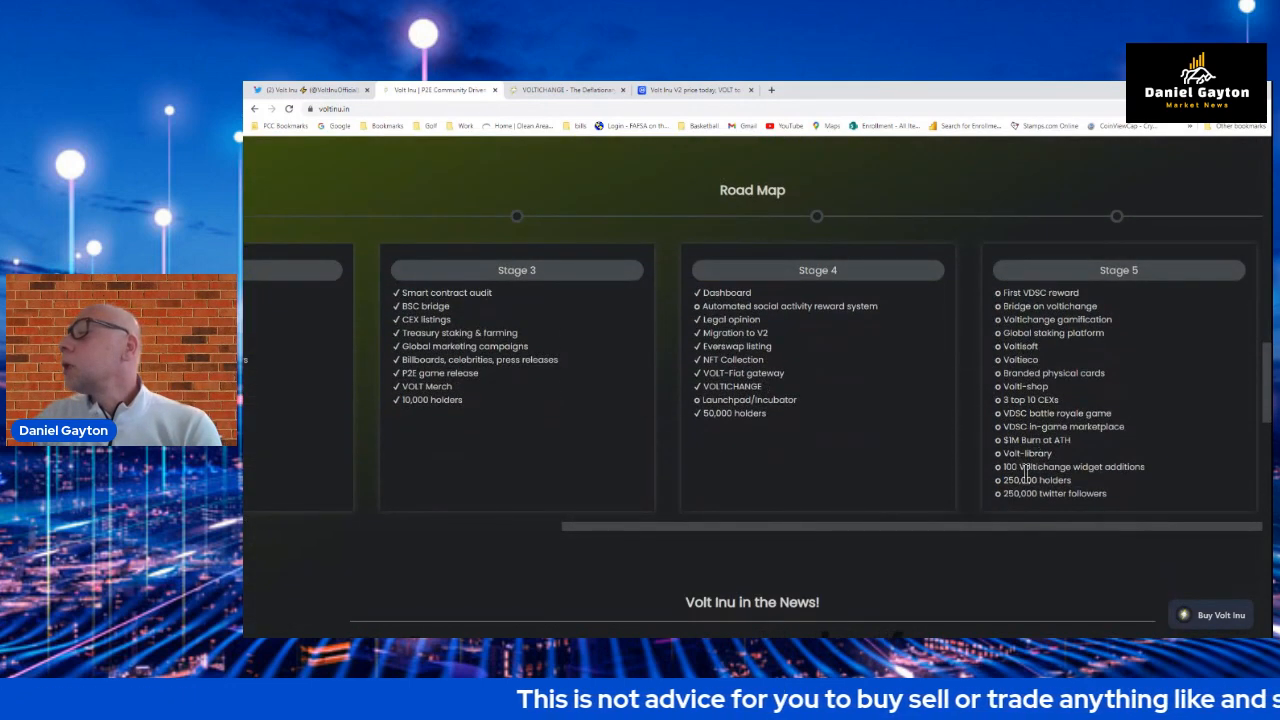
pyautogui.scroll(3)
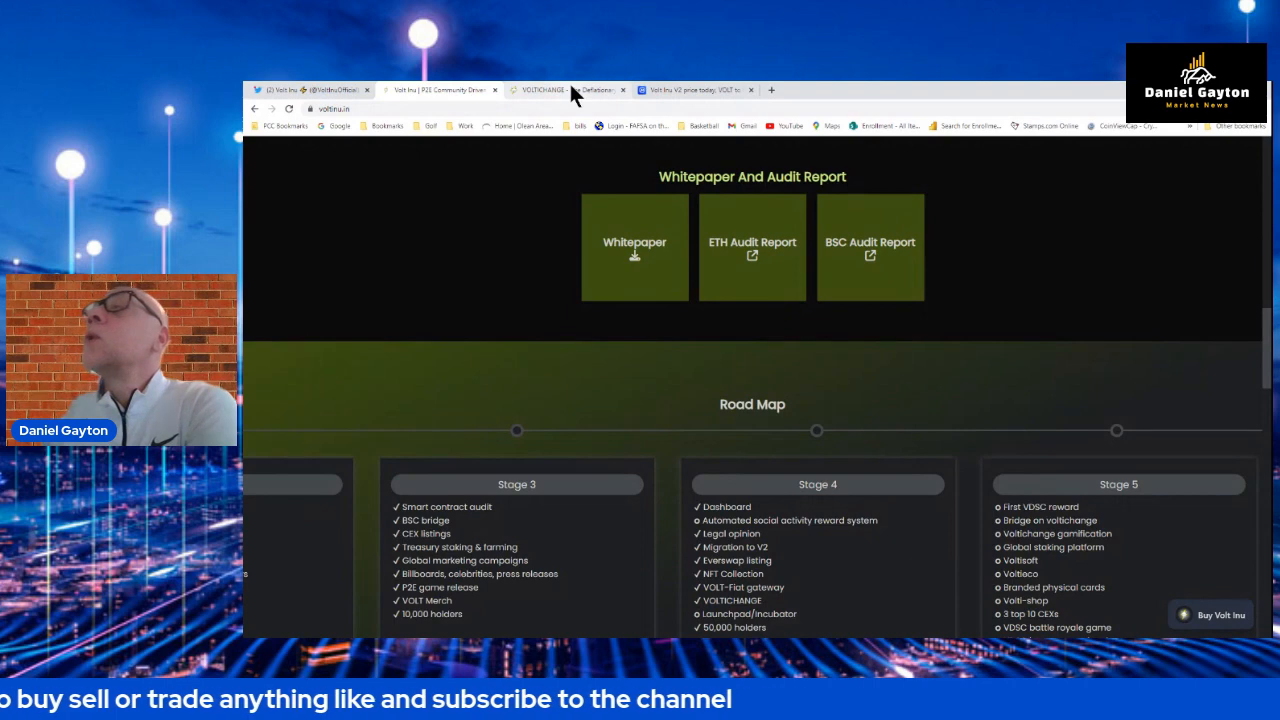
# Switch to the VoltiChange tab and view the Ethereum-to-VOLT swap's Token in and Token out panels.
pyautogui.click(564, 90)
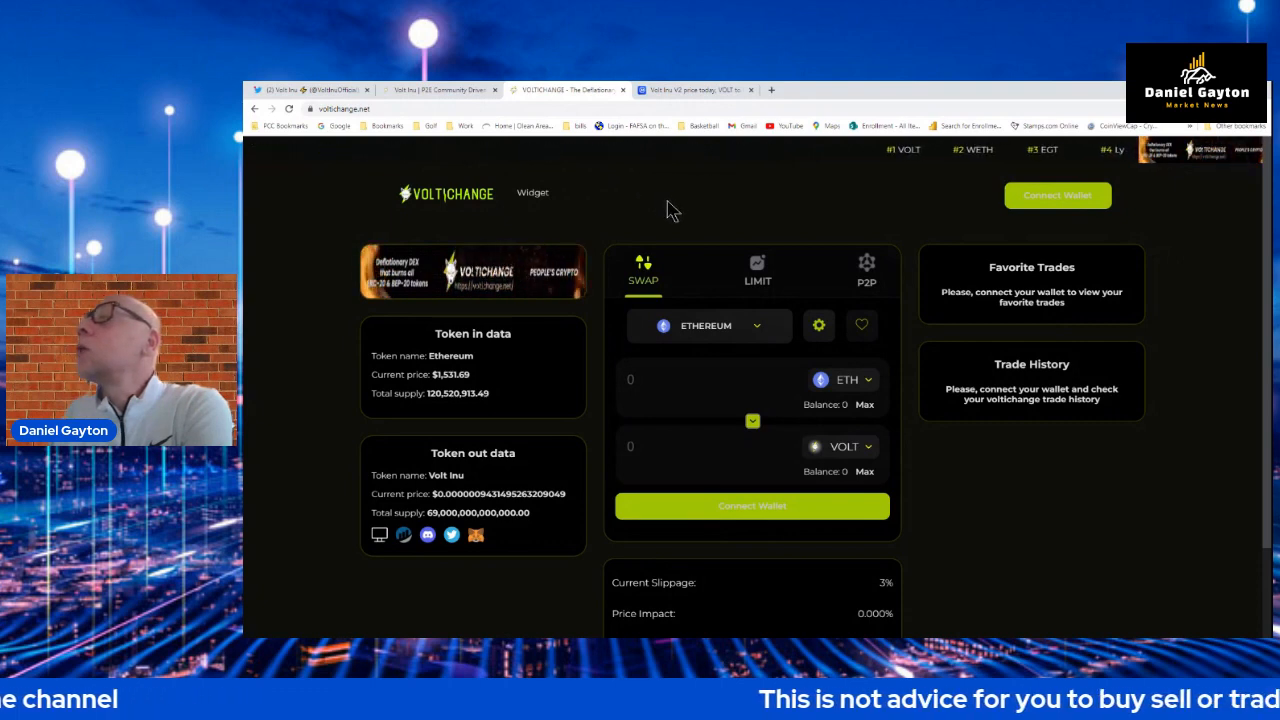
pyautogui.moveTo(590, 296)
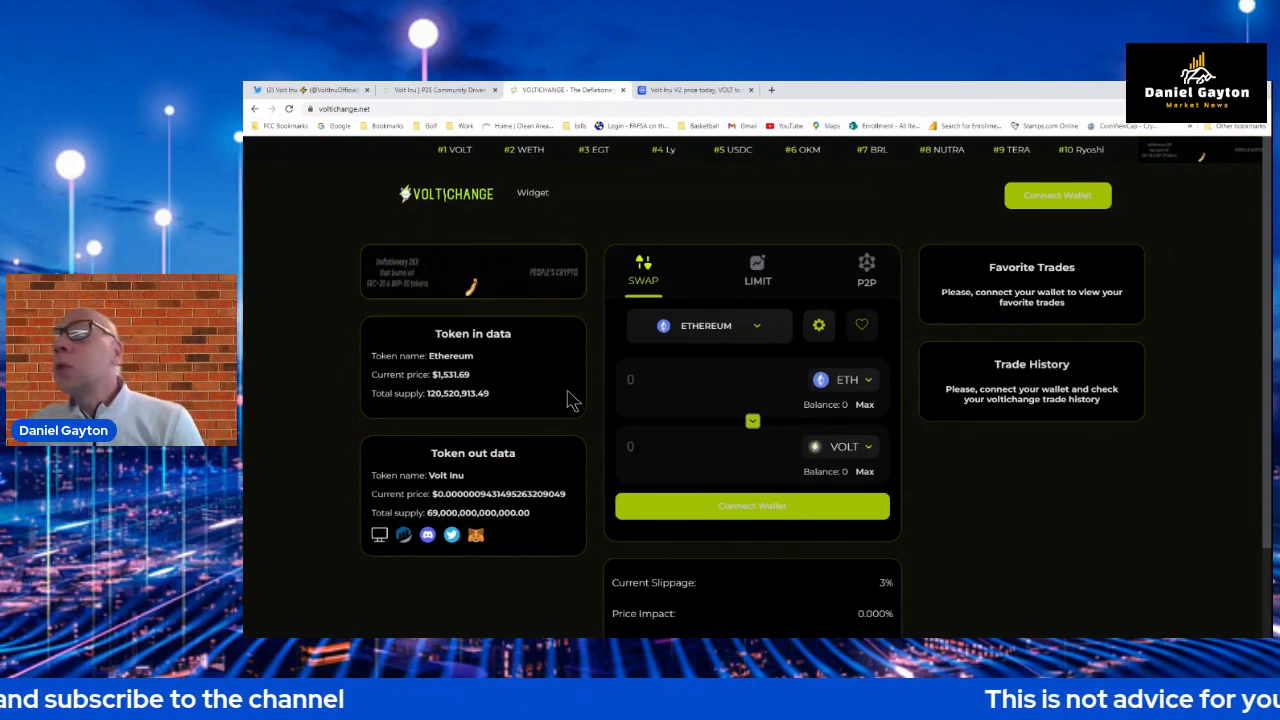
pyautogui.scroll(-3)
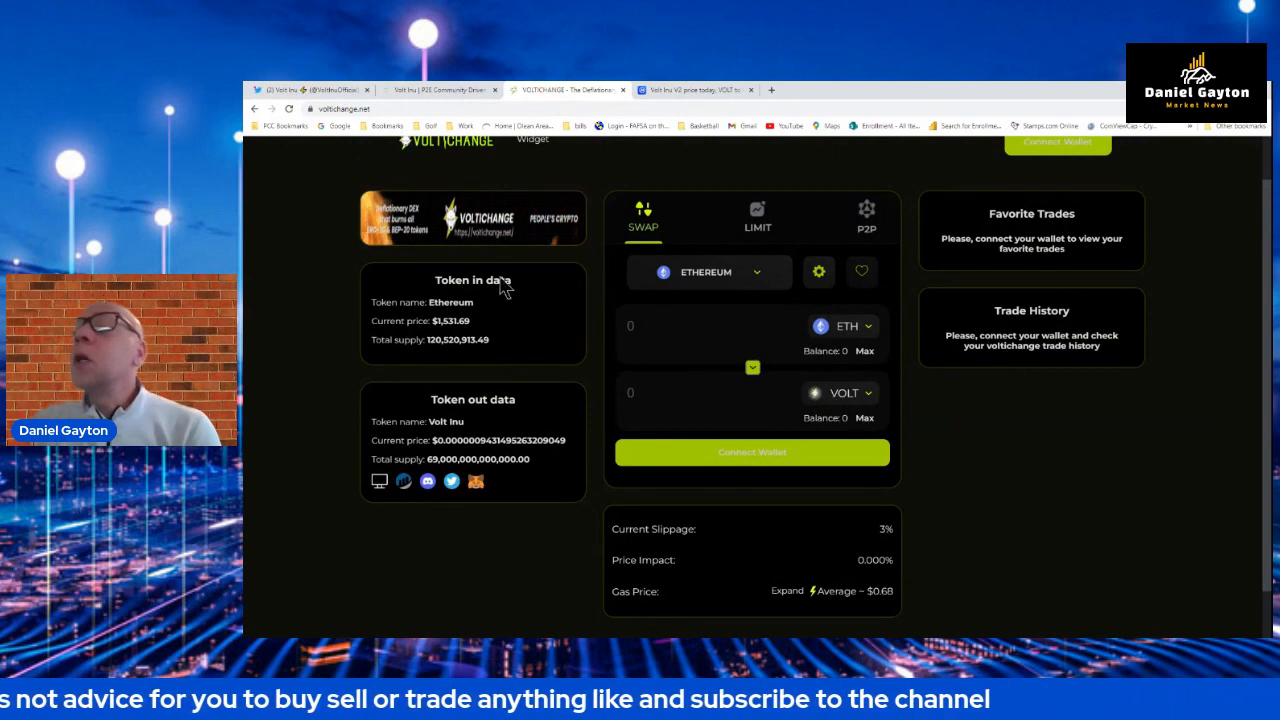
pyautogui.scroll(-3)
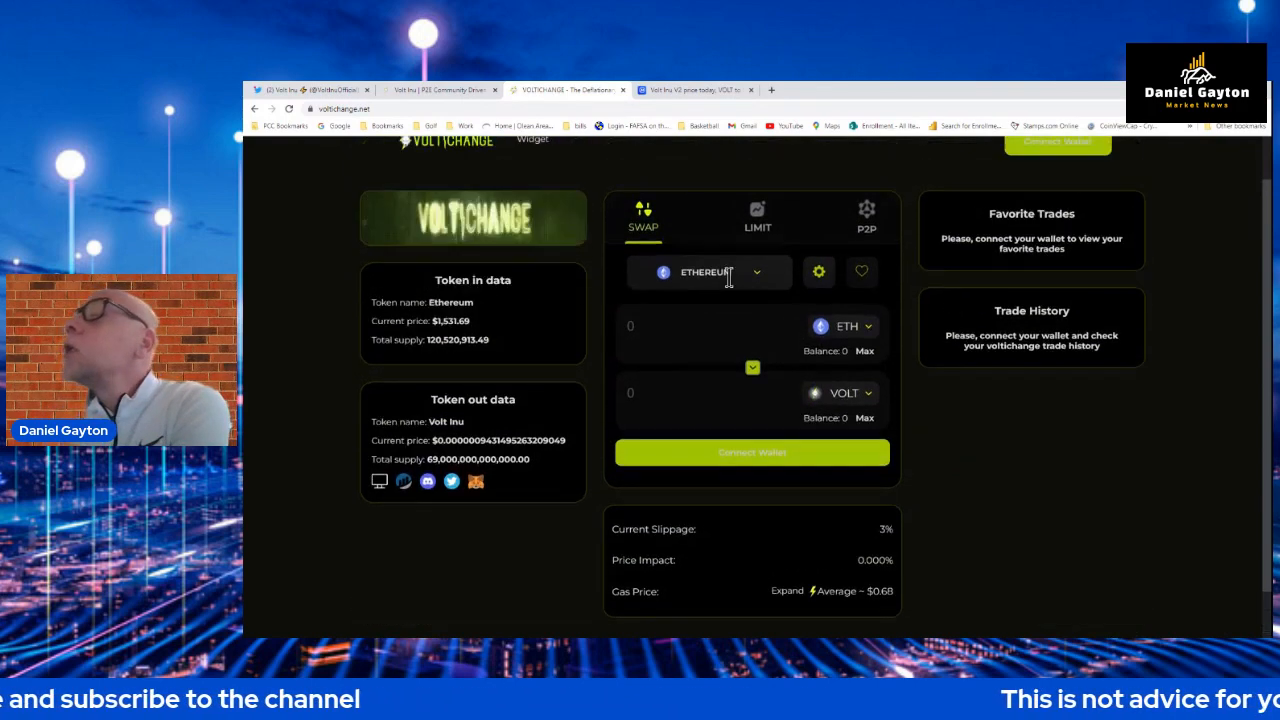
pyautogui.click(708, 272)
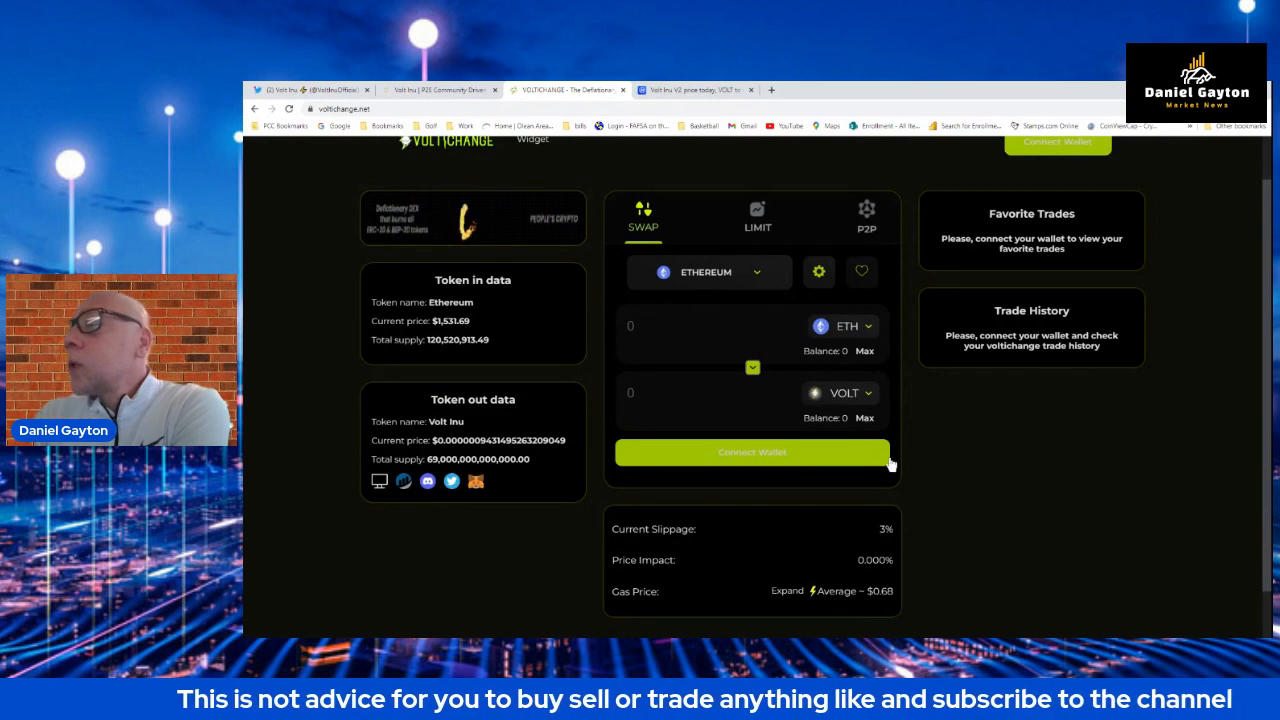
pyautogui.scroll(-3)
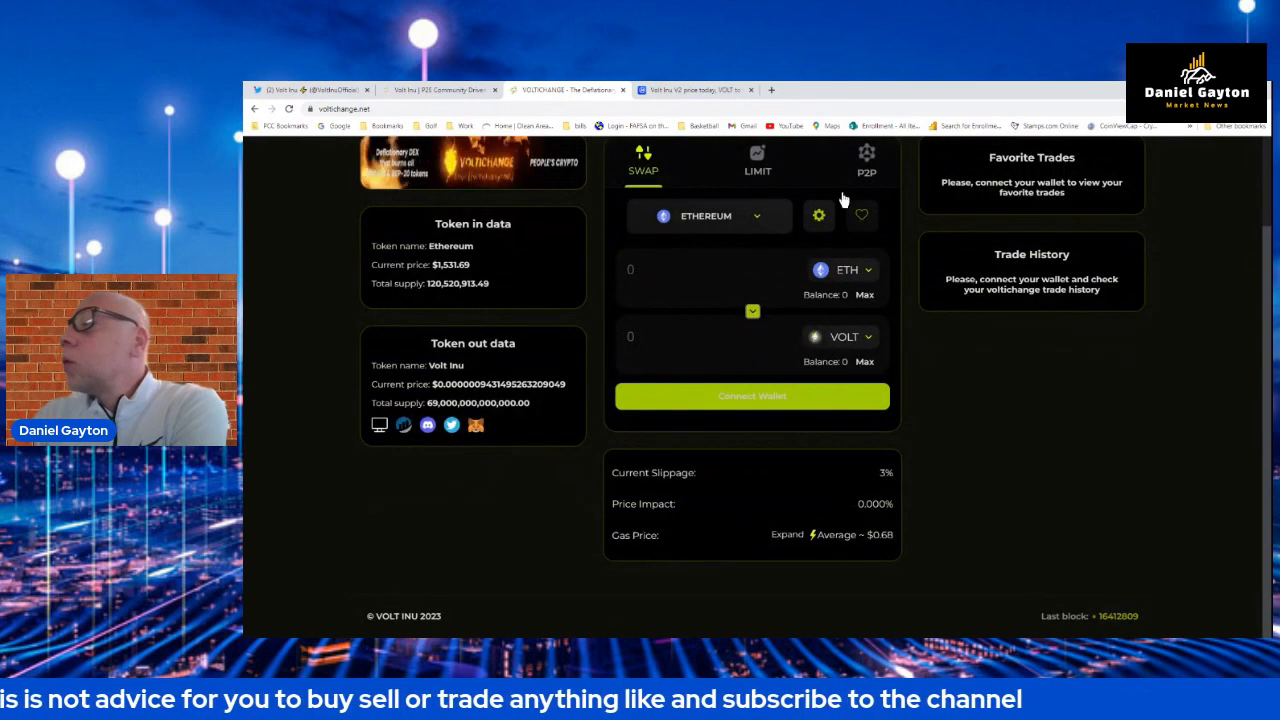
pyautogui.moveTo(872, 350)
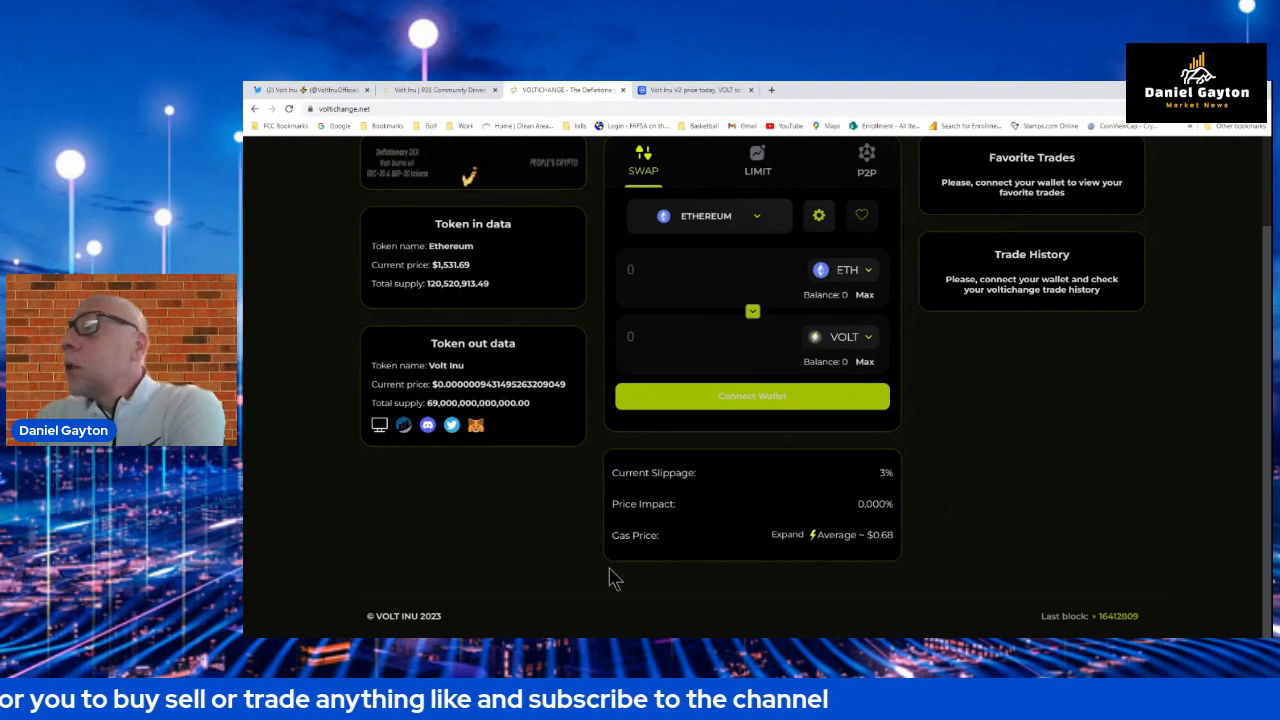
pyautogui.moveTo(896, 558)
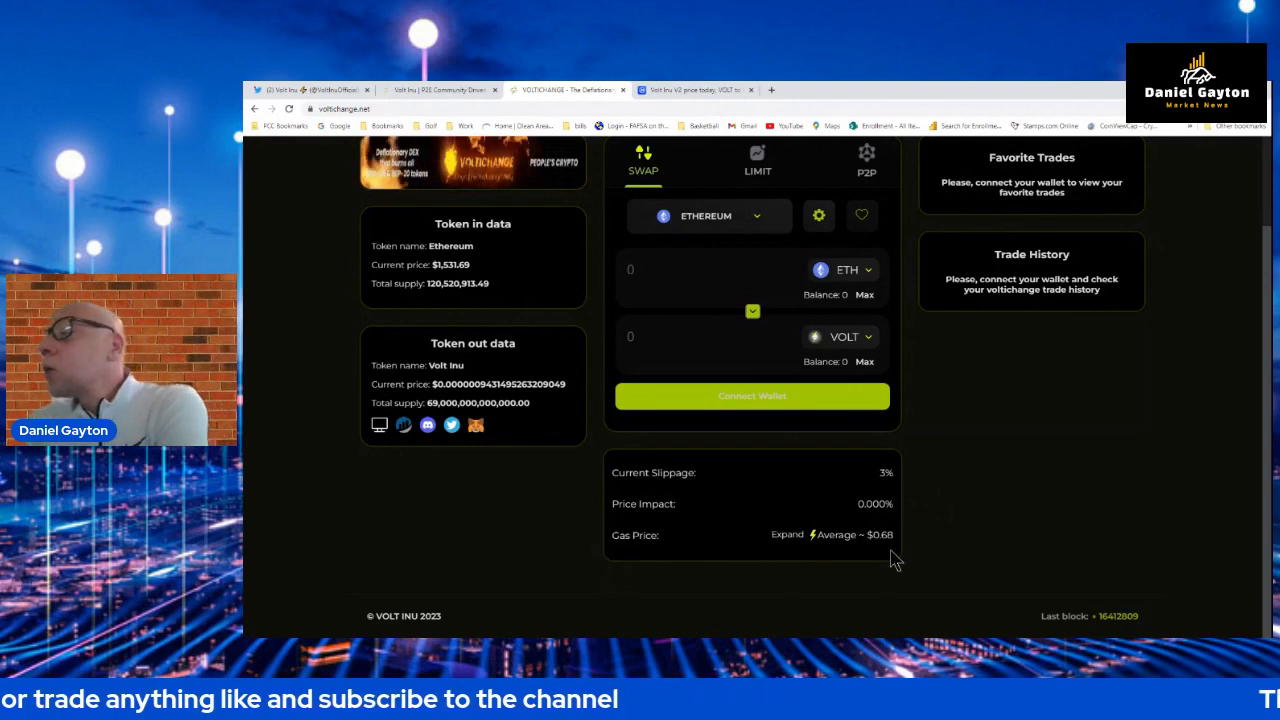
pyautogui.scroll(3)
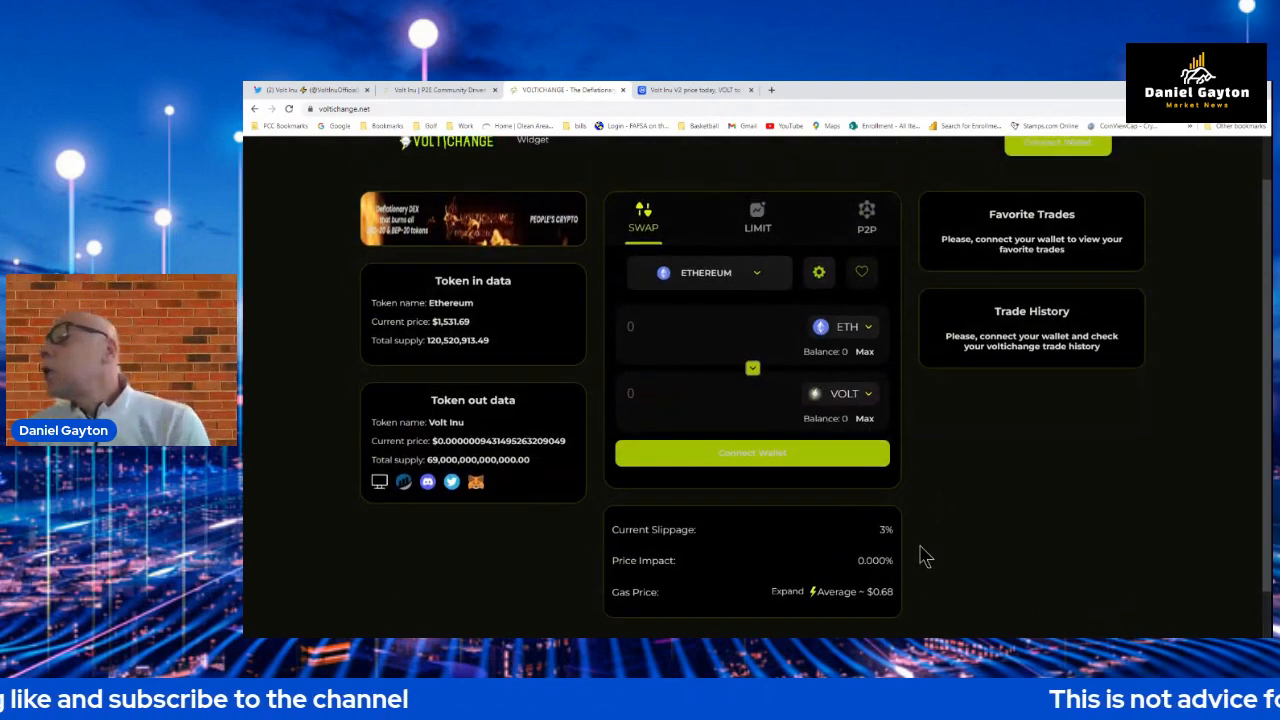
pyautogui.scroll(-3)
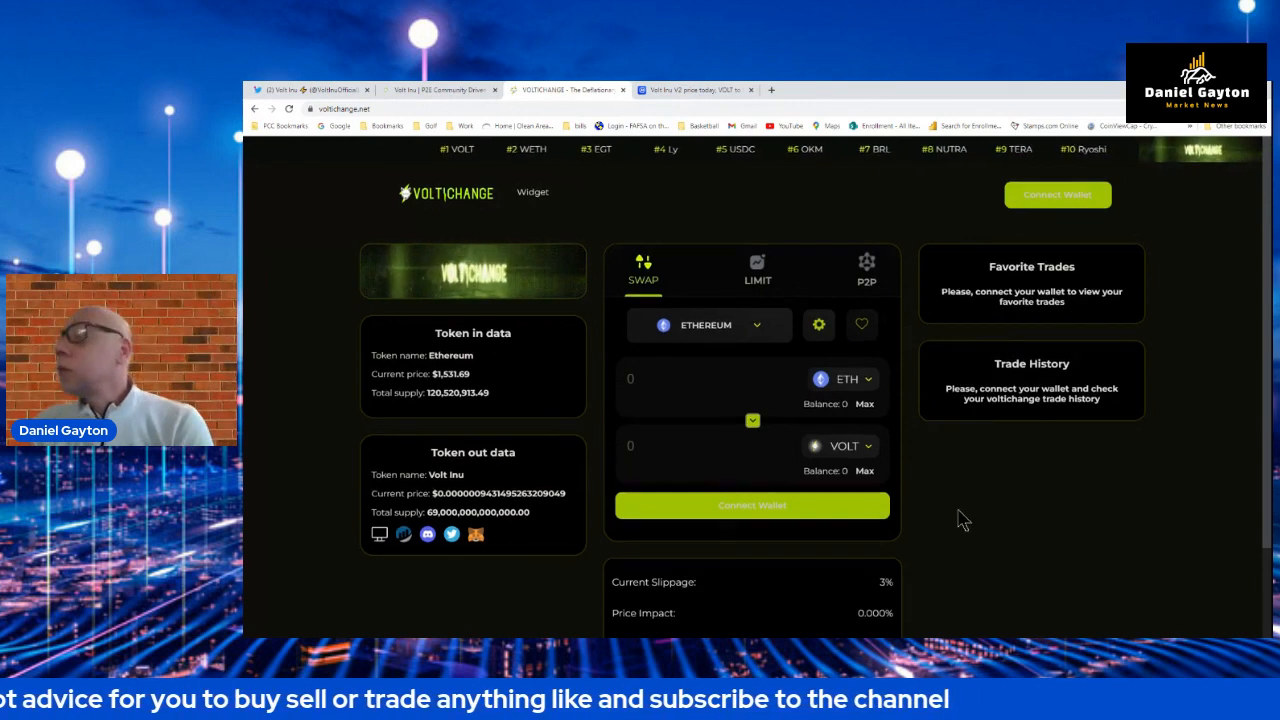
pyautogui.scroll(-3)
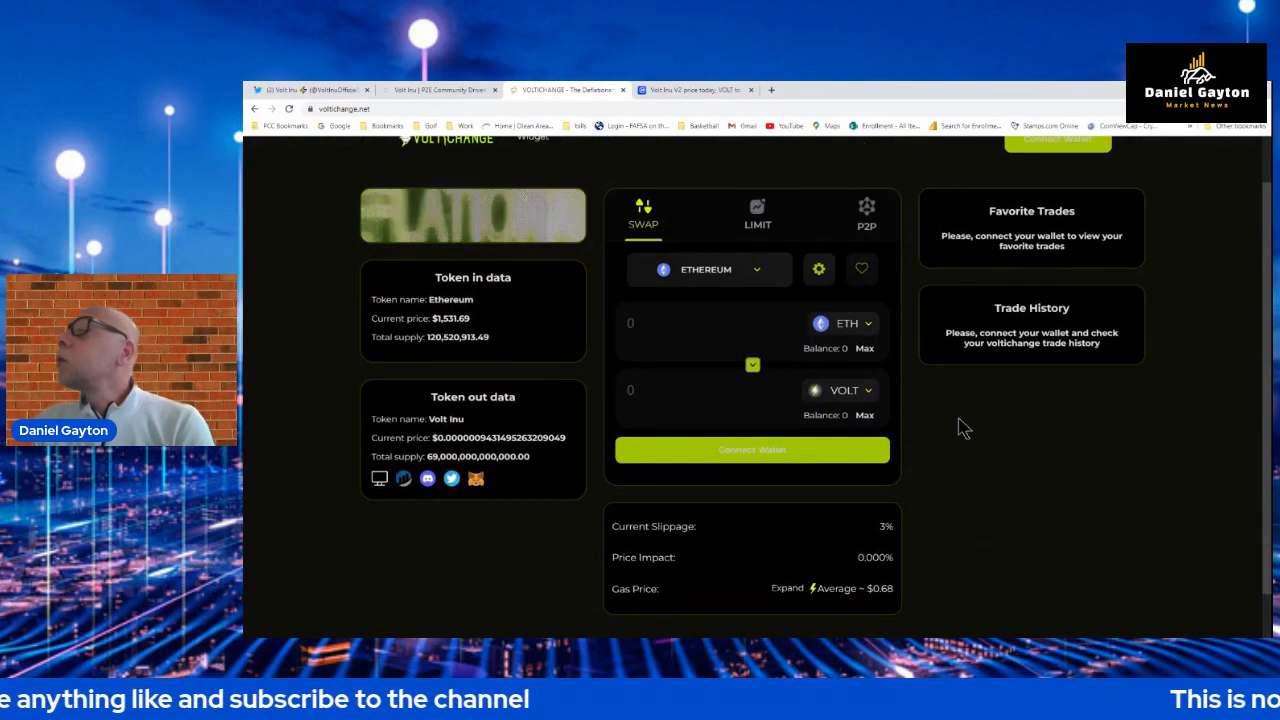
pyautogui.moveTo(880, 522)
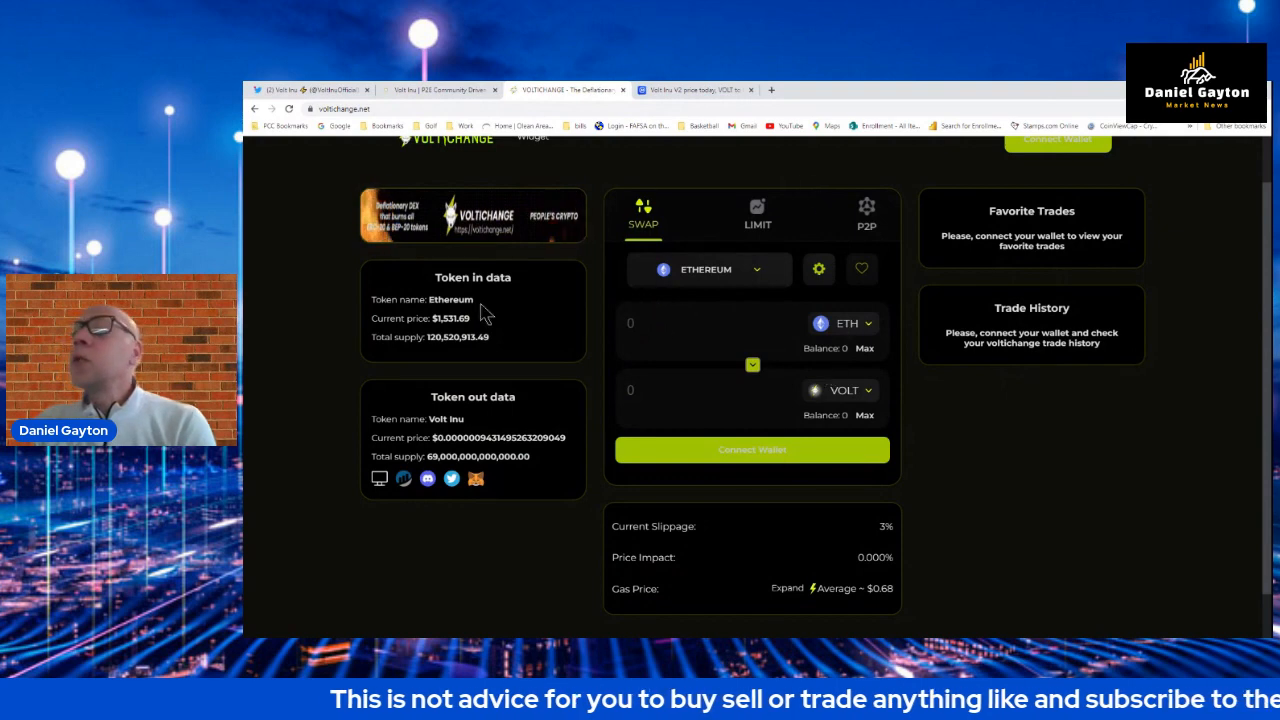
pyautogui.moveTo(724, 312)
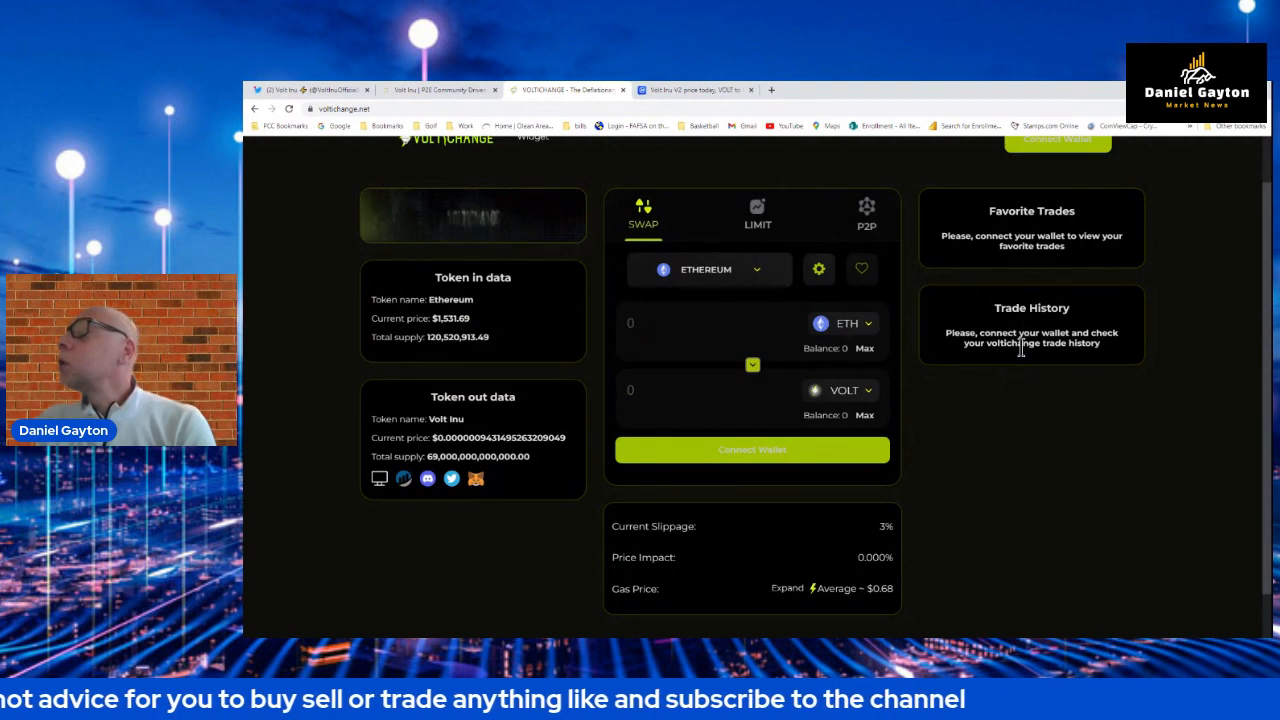
pyautogui.moveTo(1012, 400)
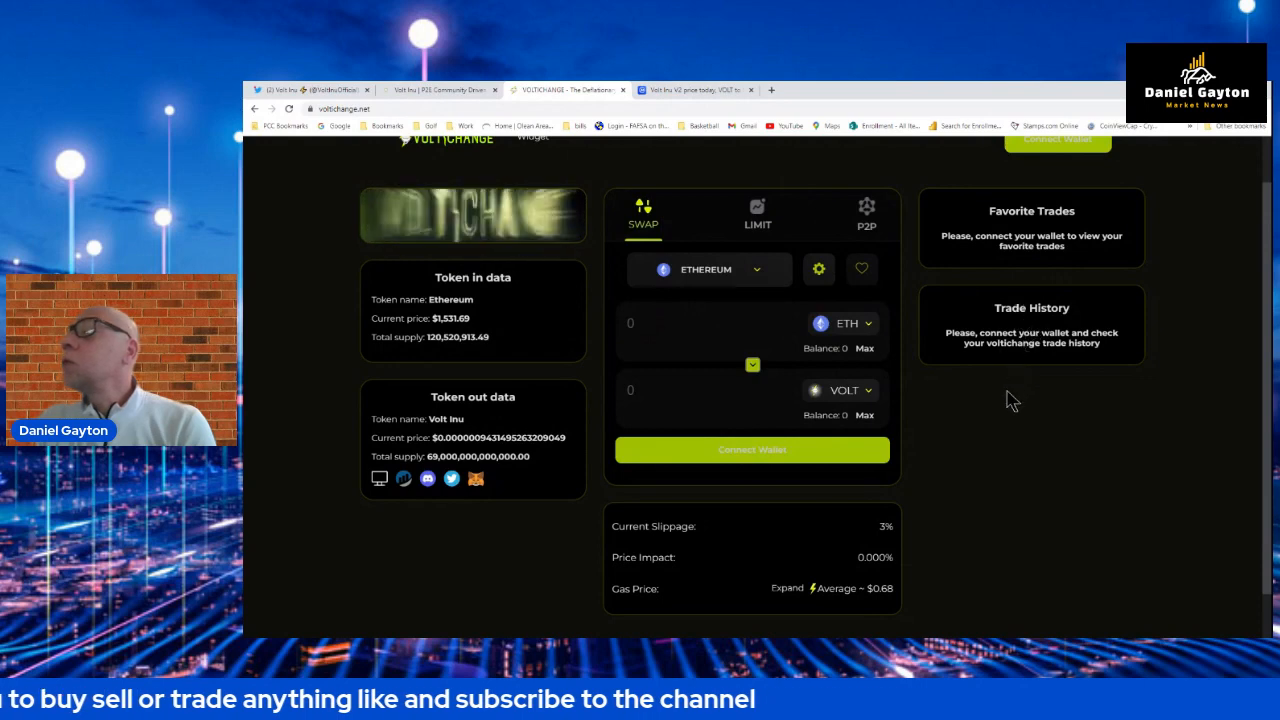
pyautogui.moveTo(1006, 460)
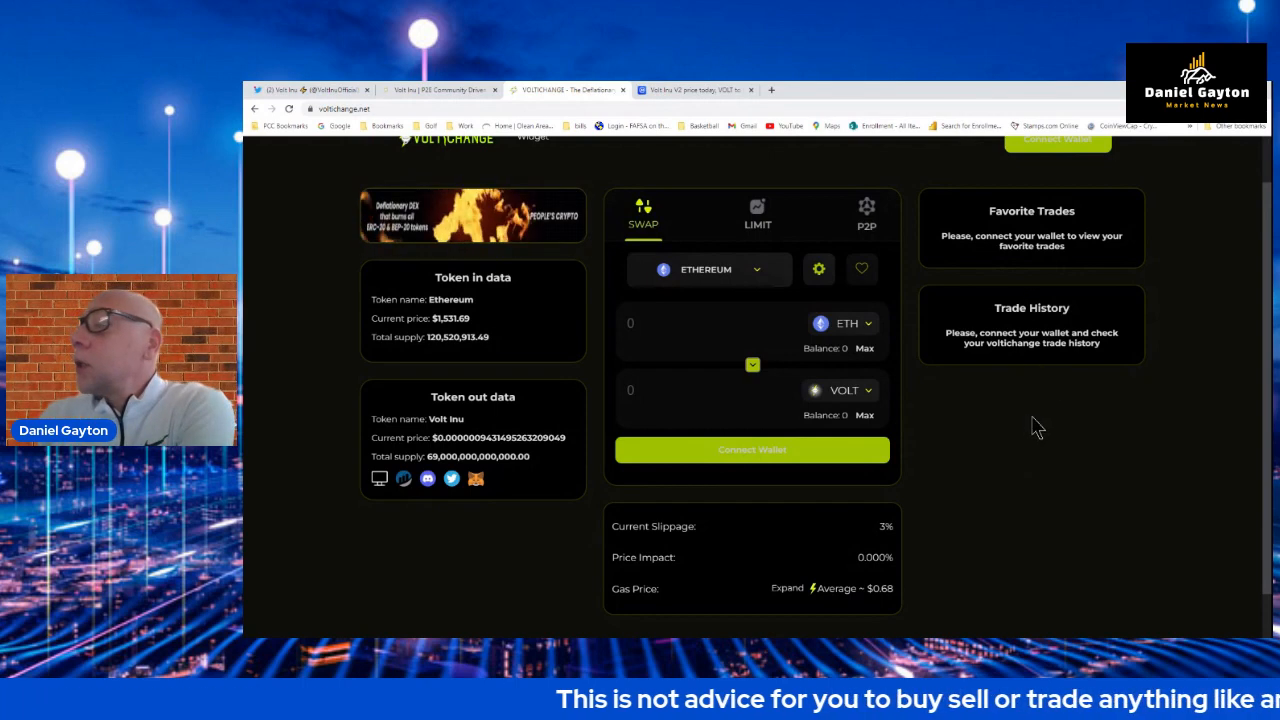
pyautogui.moveTo(1032, 412)
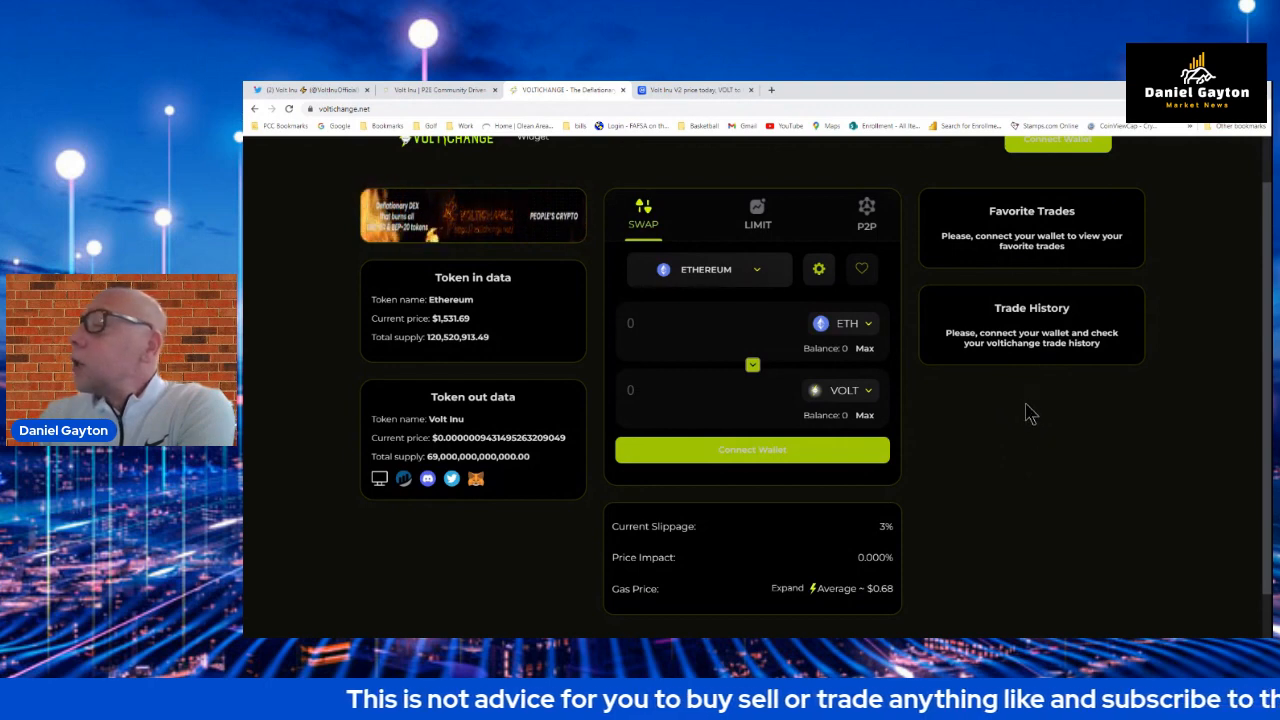
pyautogui.moveTo(1020, 460)
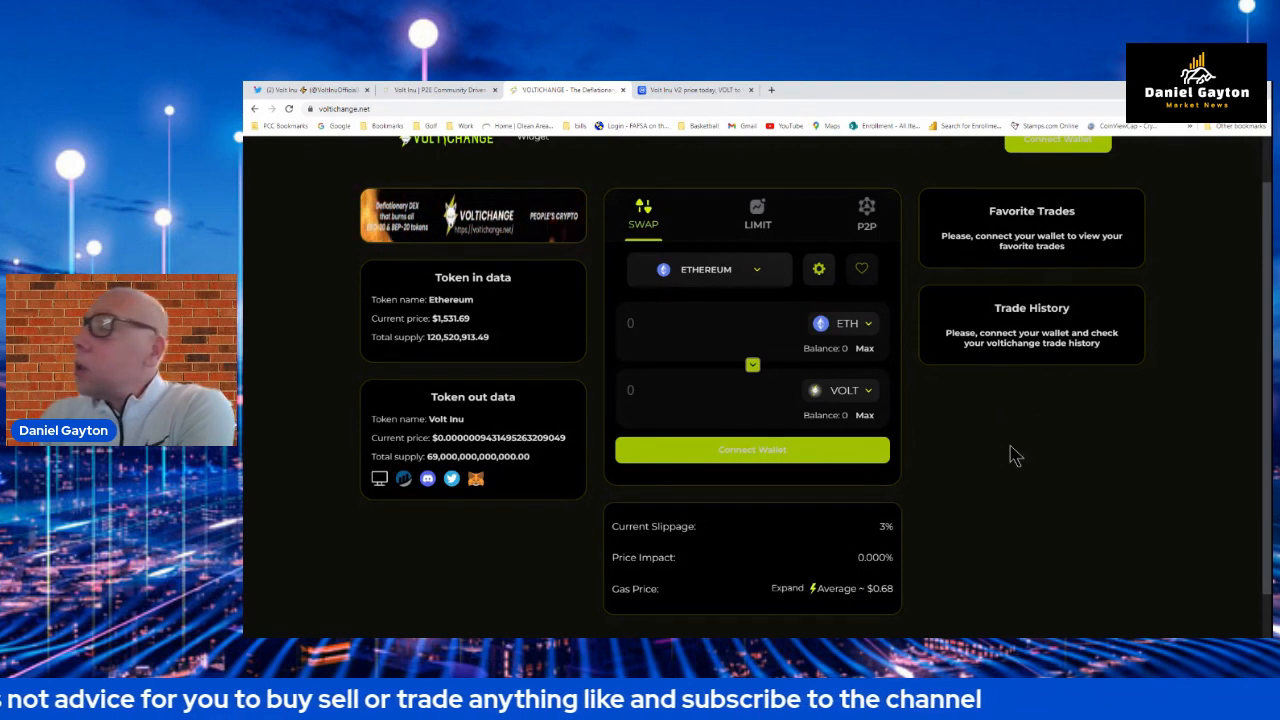
pyautogui.moveTo(960, 368)
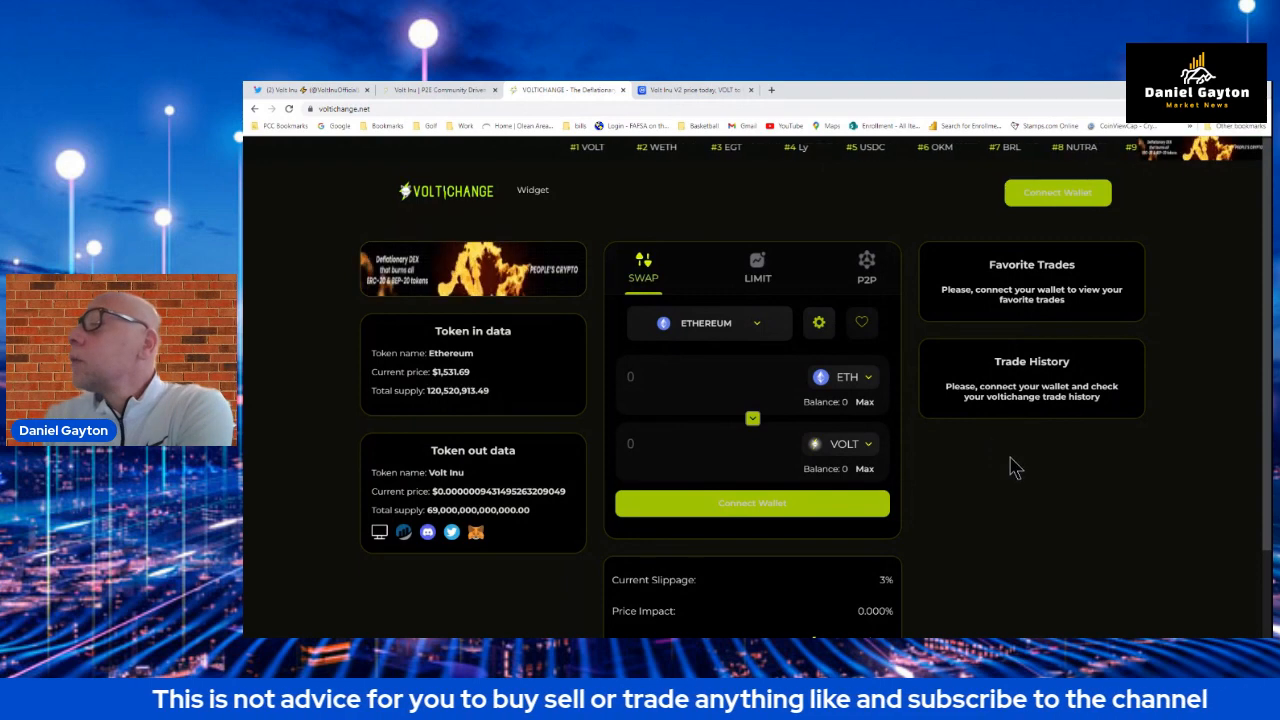
pyautogui.scroll(-3)
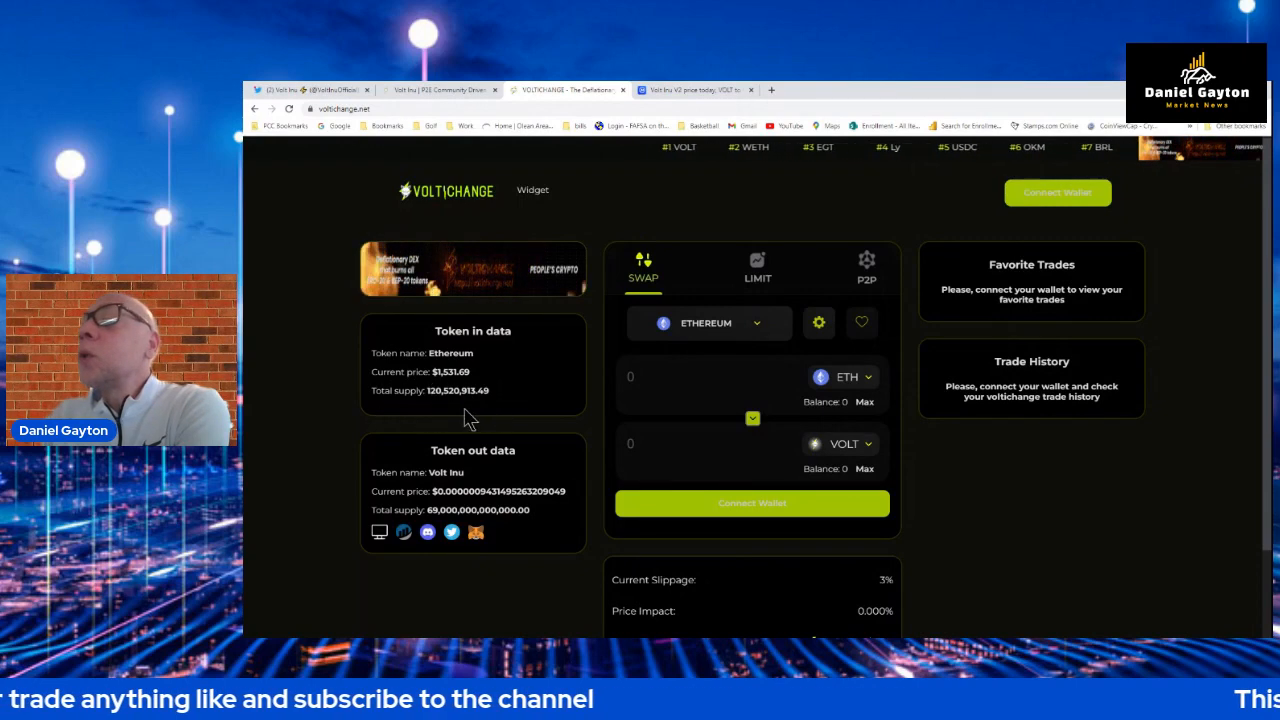
pyautogui.scroll(-3)
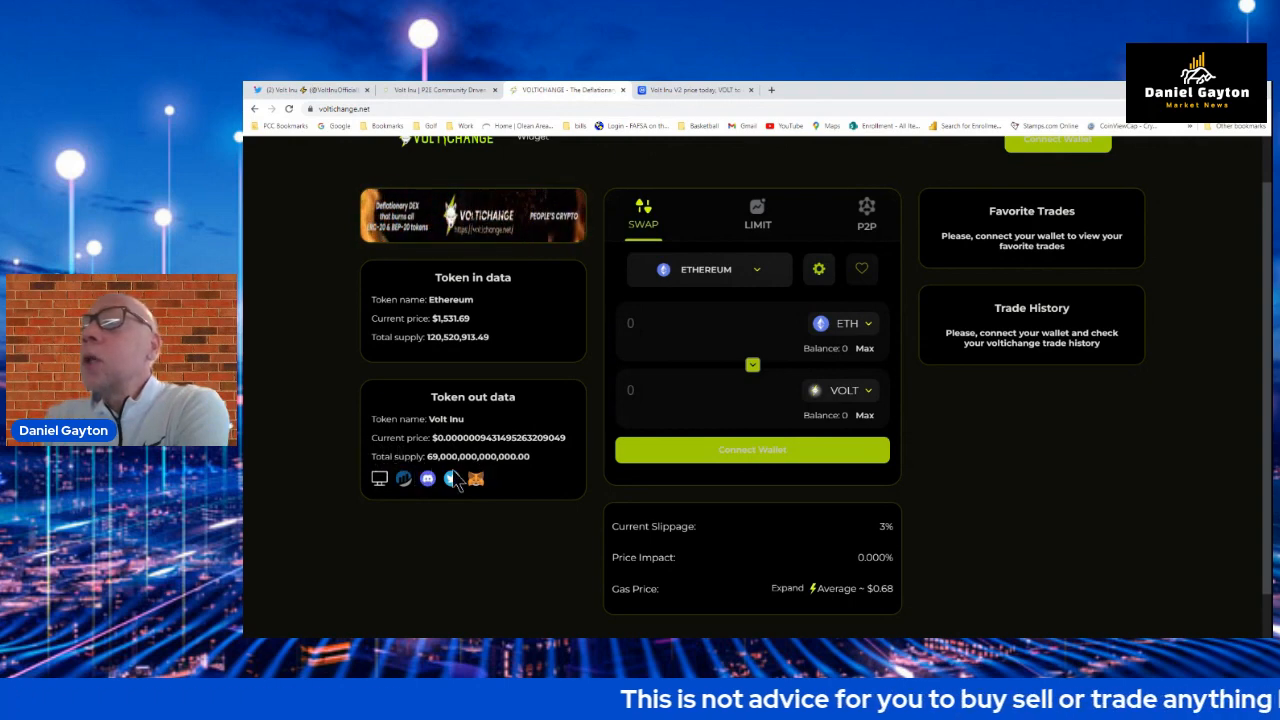
pyautogui.scroll(-3)
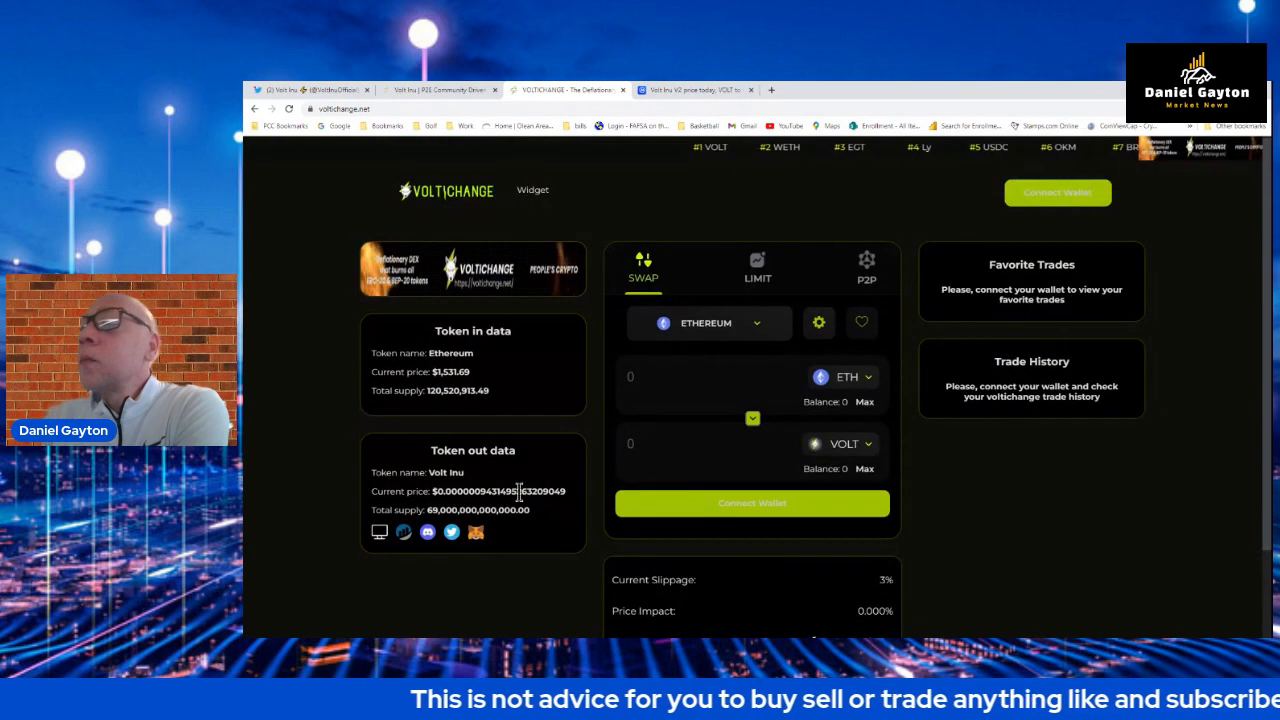
pyautogui.scroll(-3)
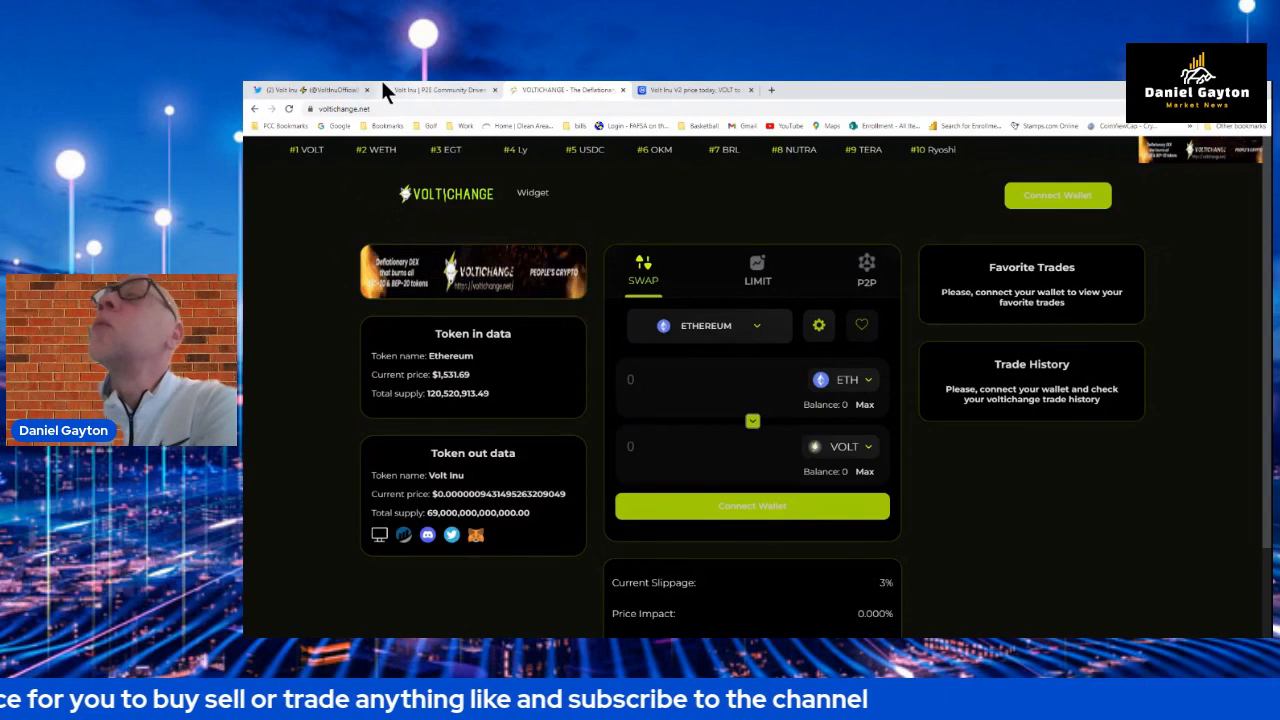
# Switch to the Volt Inu Twitter profile with its bio and pinned Stage 5 roadmap tweet.
pyautogui.click(316, 88)
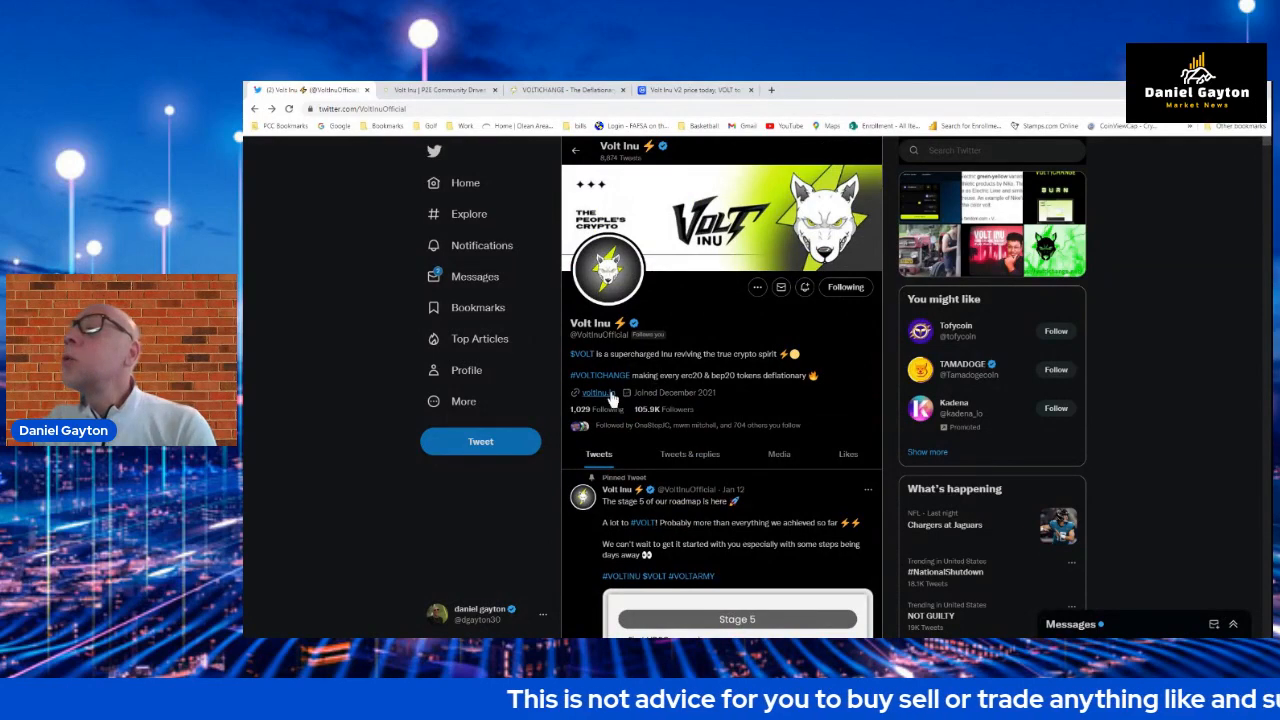
pyautogui.scroll(-3)
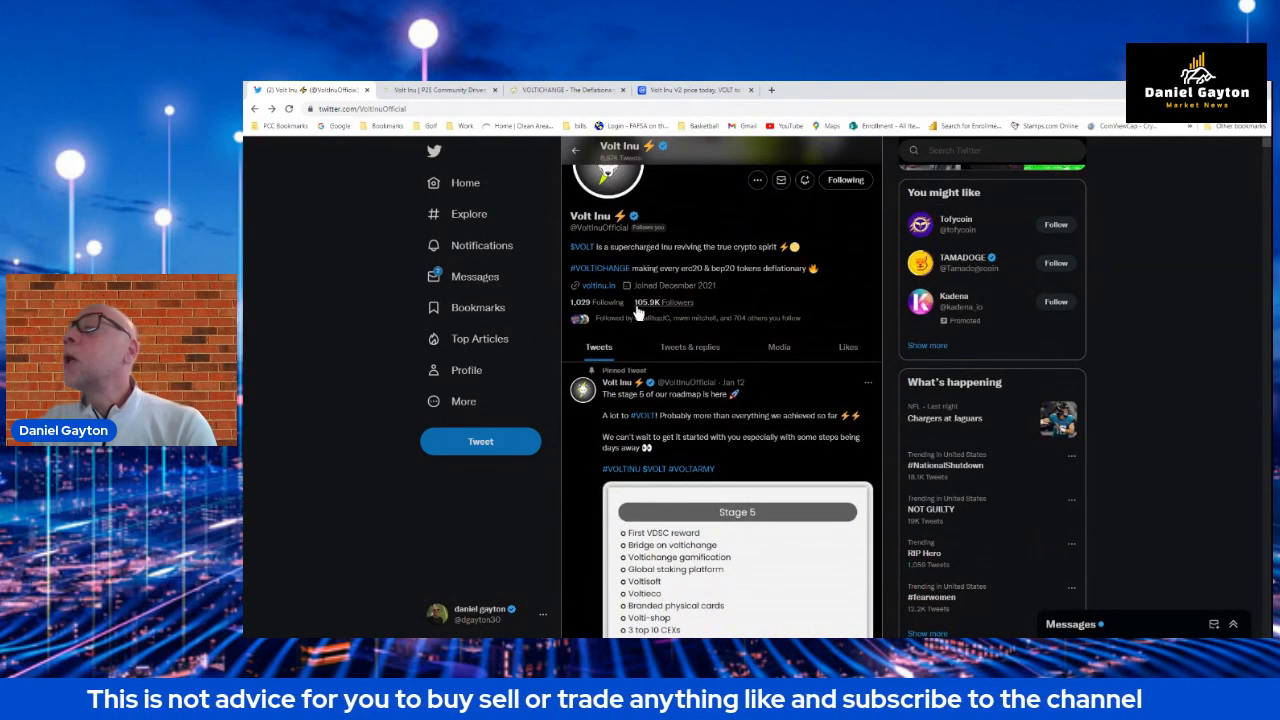
pyautogui.moveTo(692, 336)
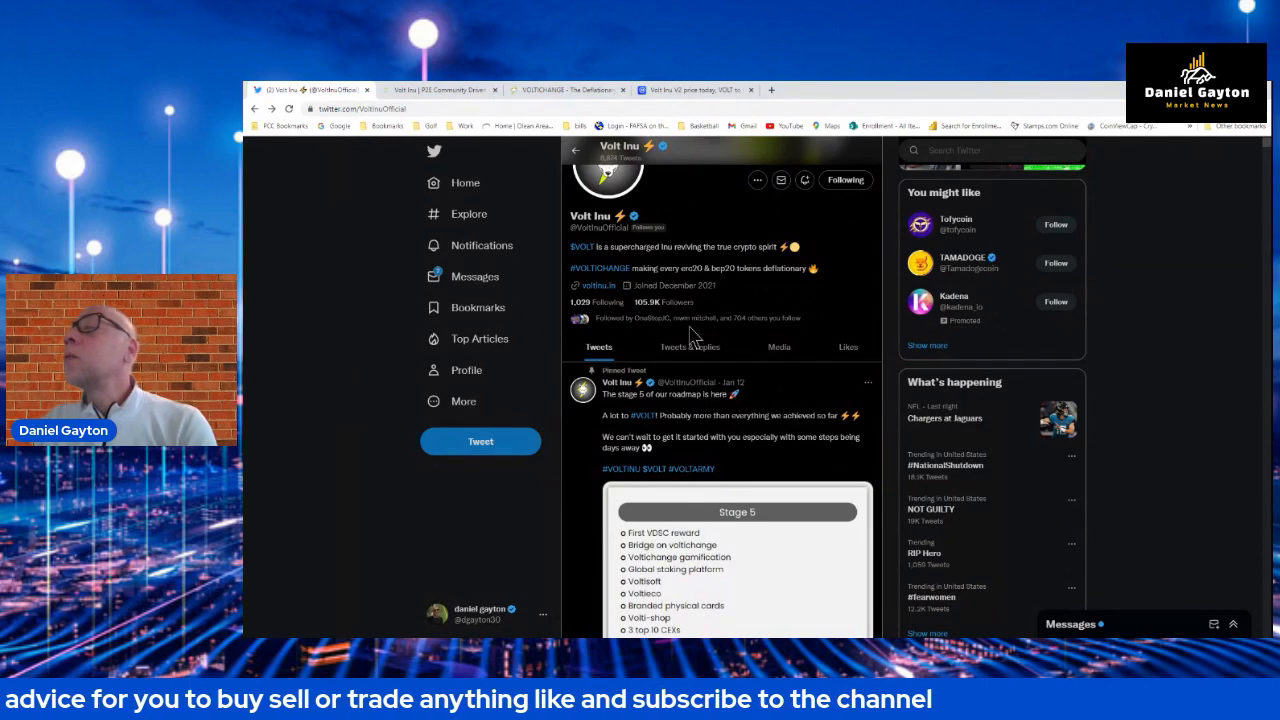
pyautogui.moveTo(630, 370)
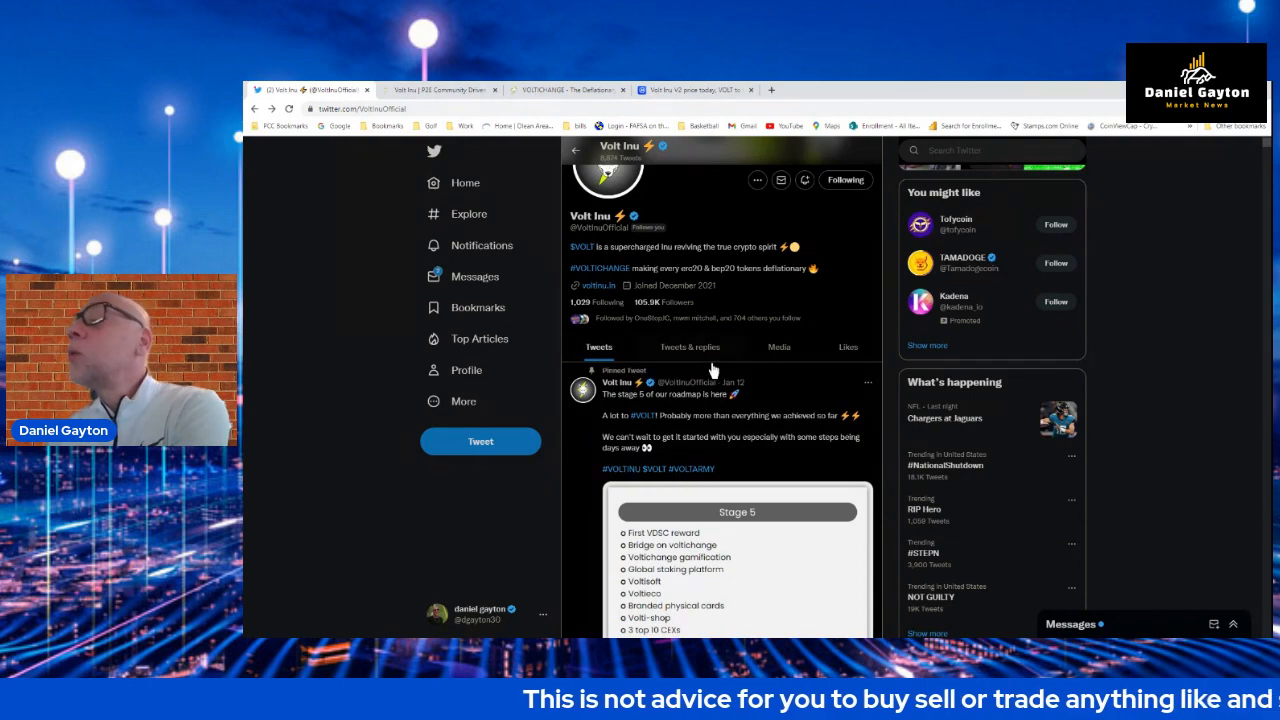
pyautogui.scroll(-3)
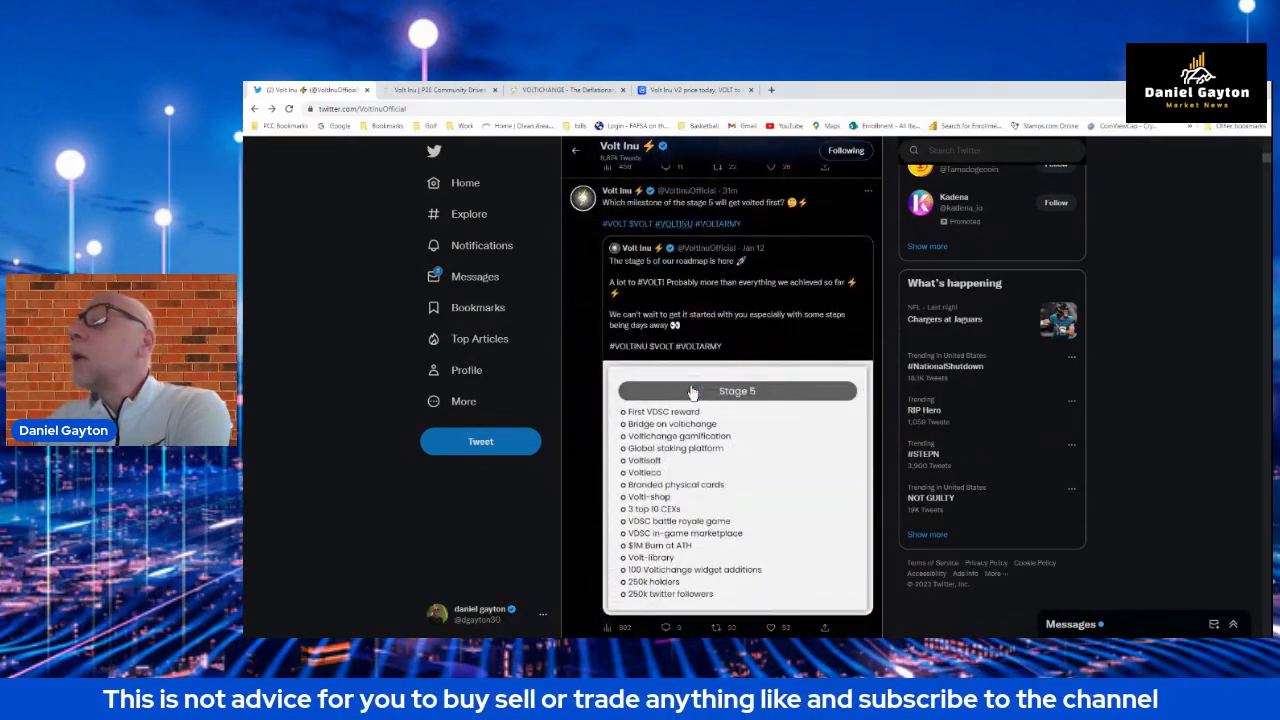
pyautogui.scroll(-3)
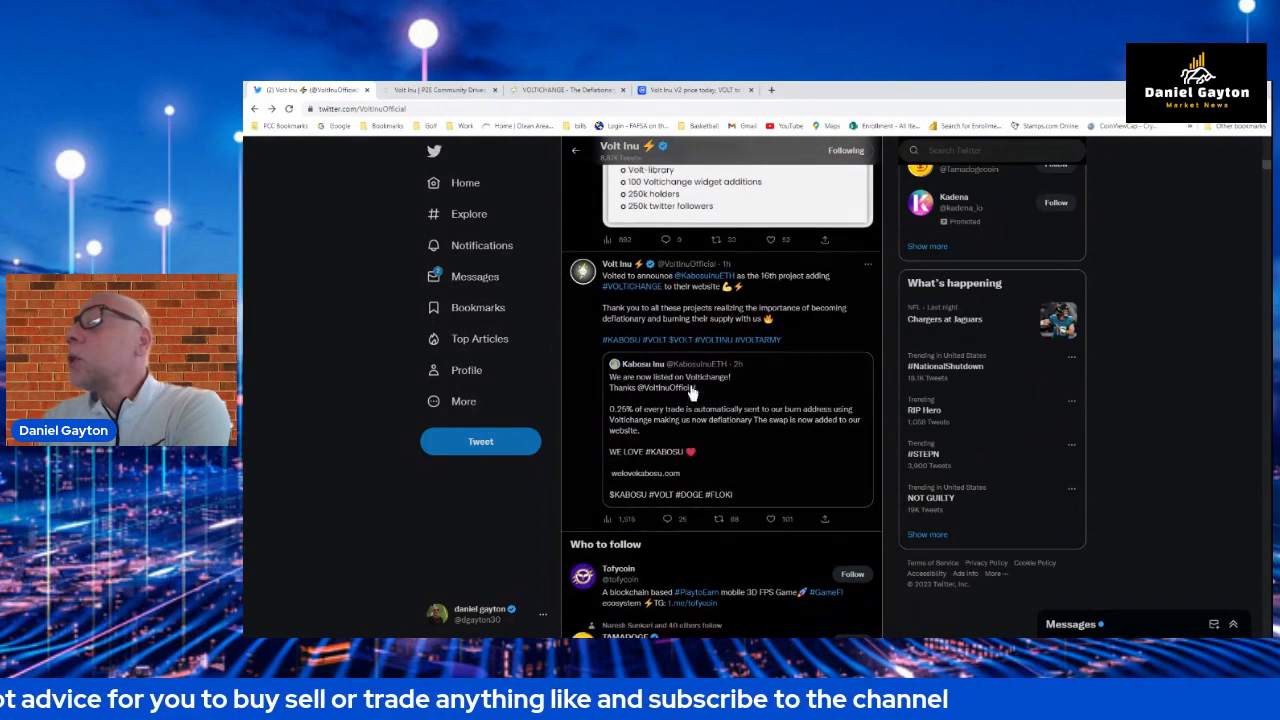
pyautogui.scroll(-3)
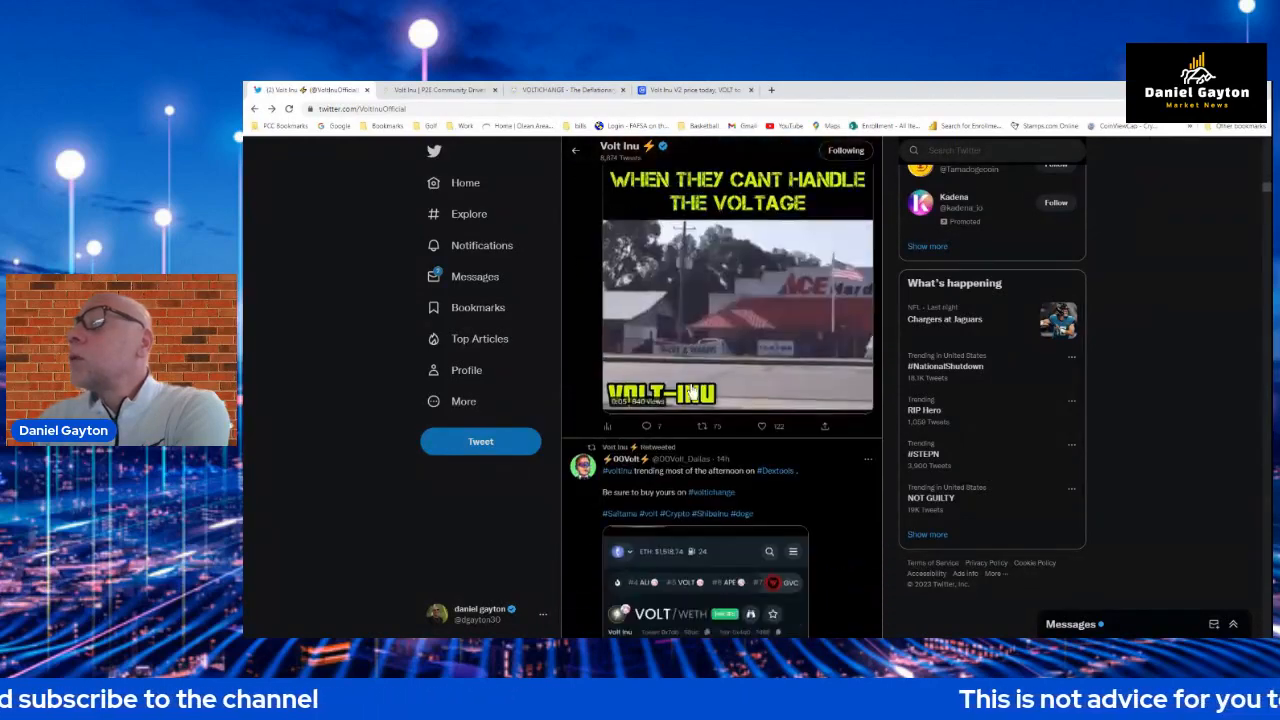
pyautogui.scroll(-3)
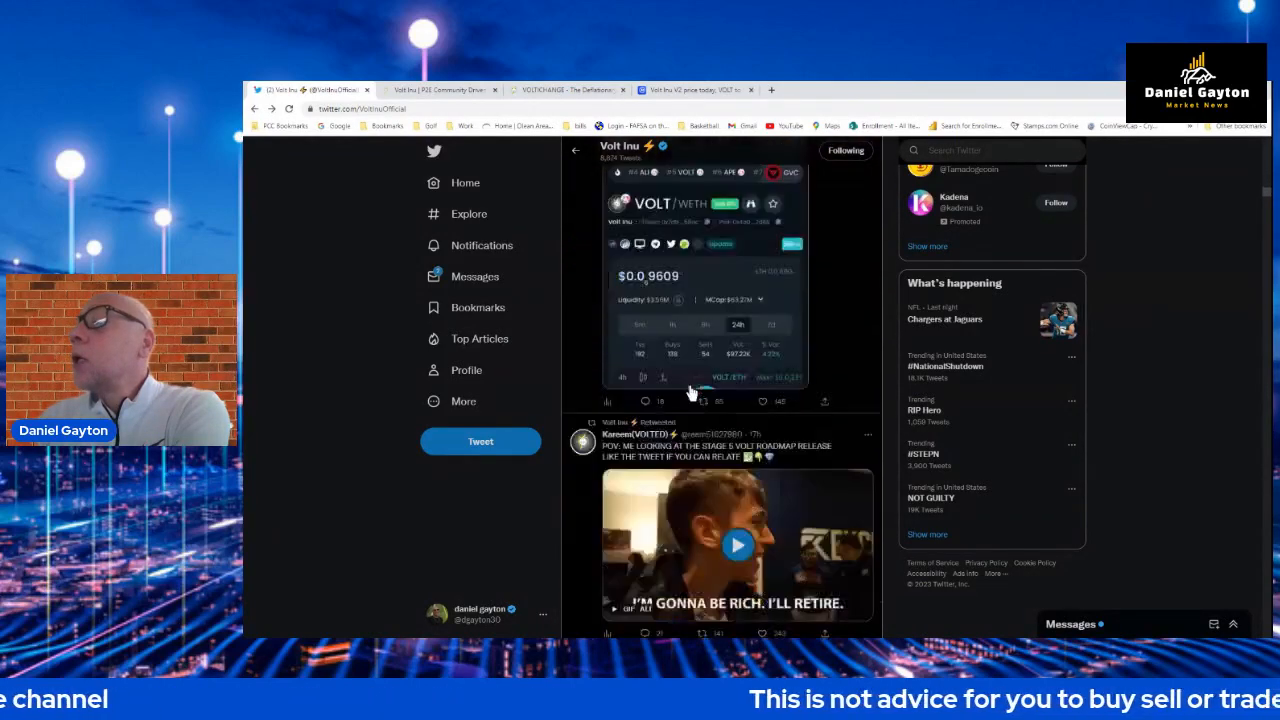
pyautogui.scroll(-3)
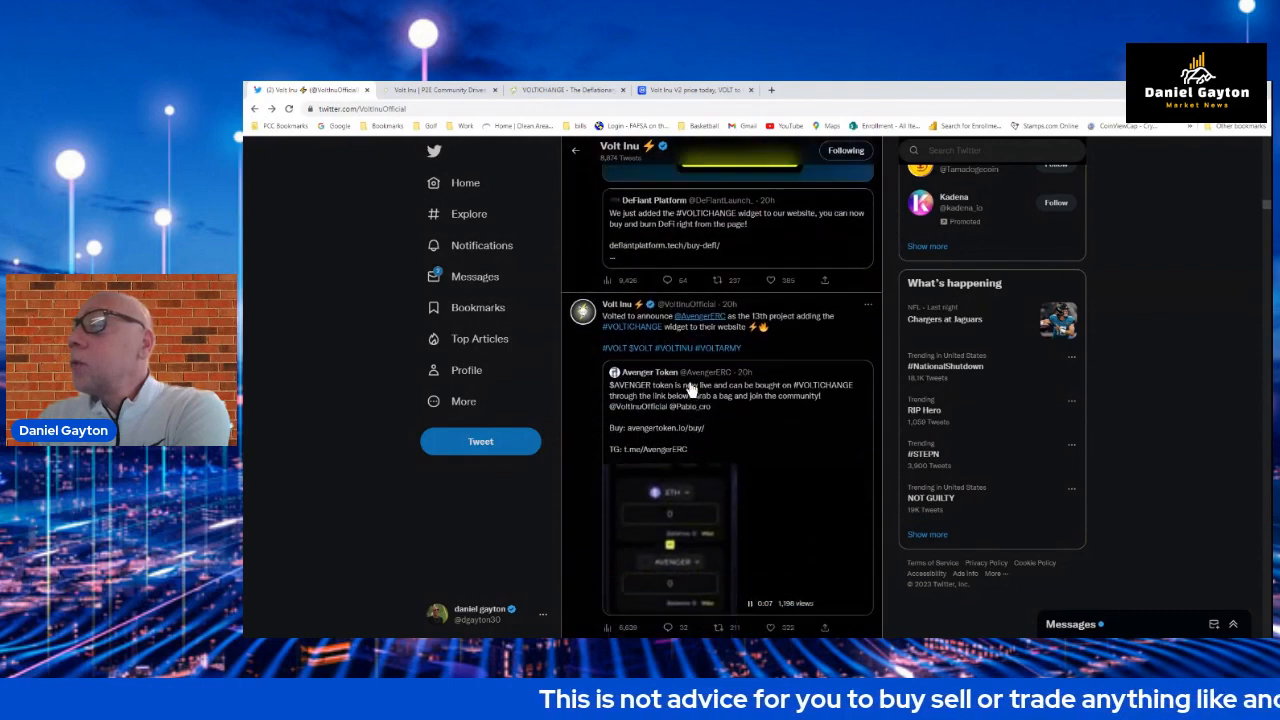